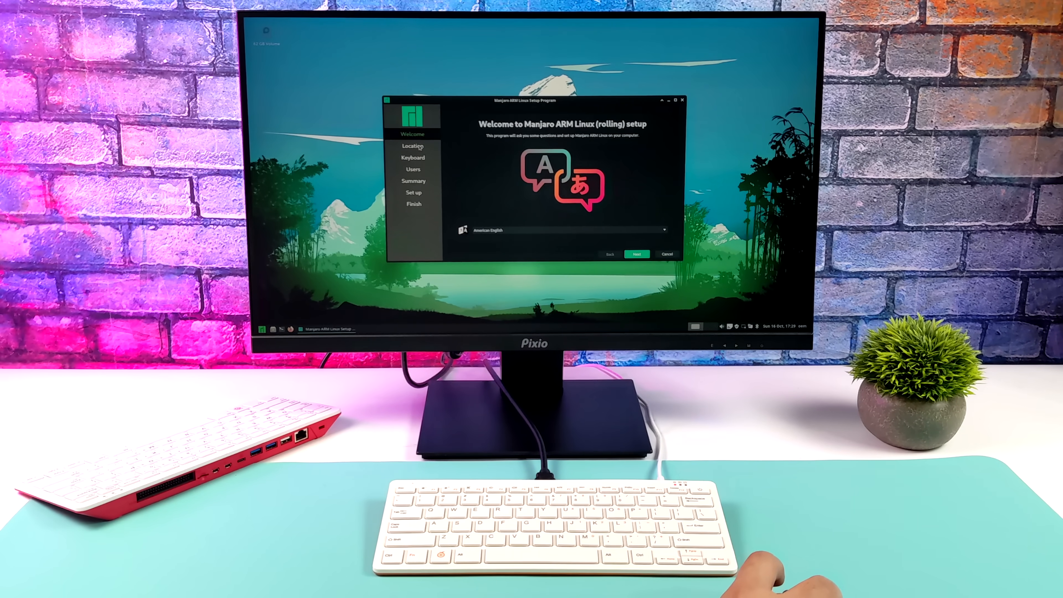
Step: Accept the welcome, keyboard, location and New York time zone pages, then start entering the user name 'eta'
left_click(636, 254)
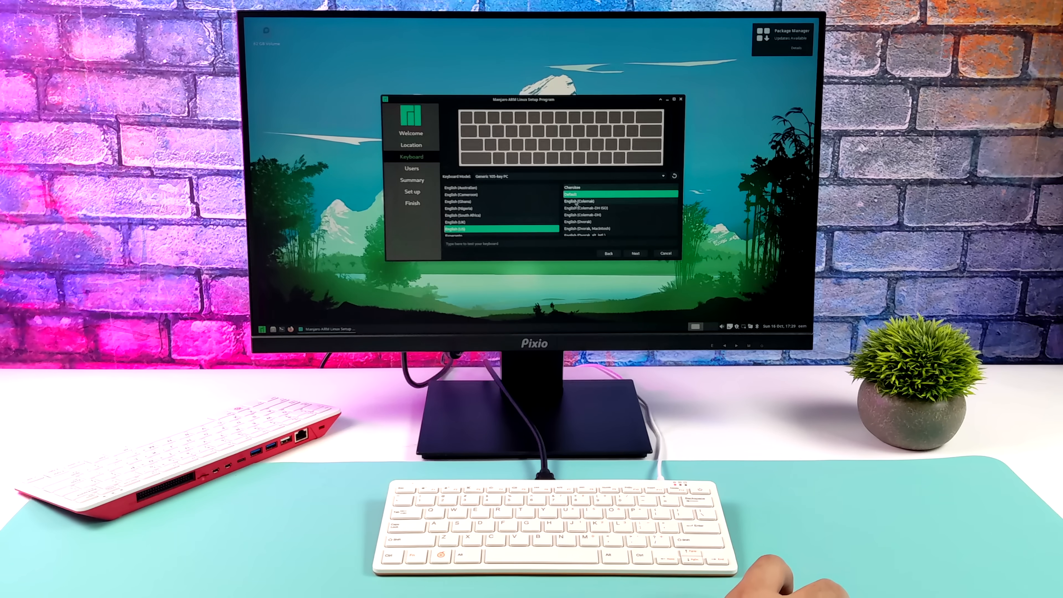
left_click(608, 253)
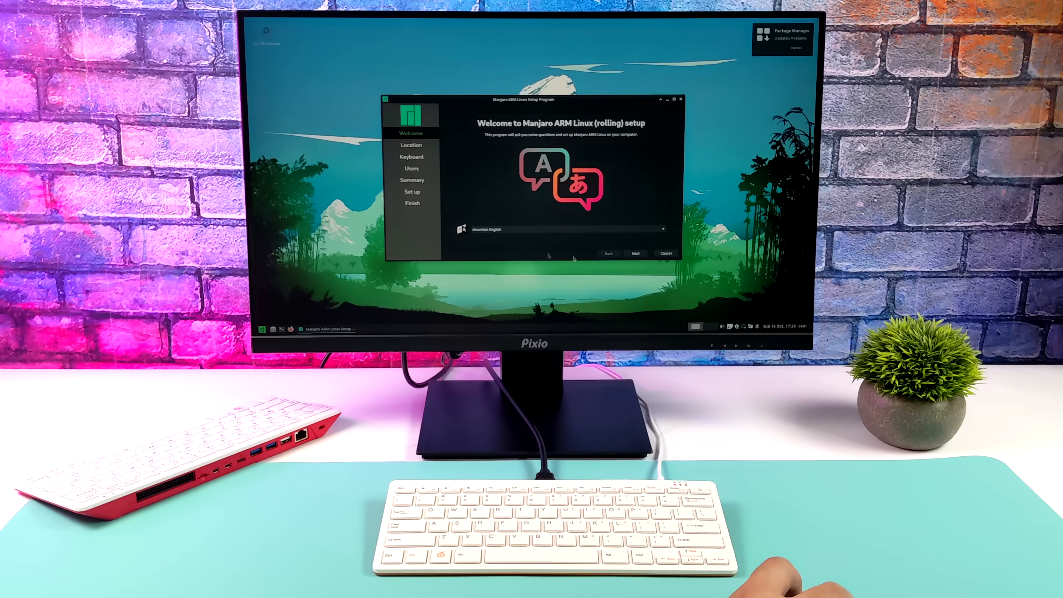
left_click(636, 253)
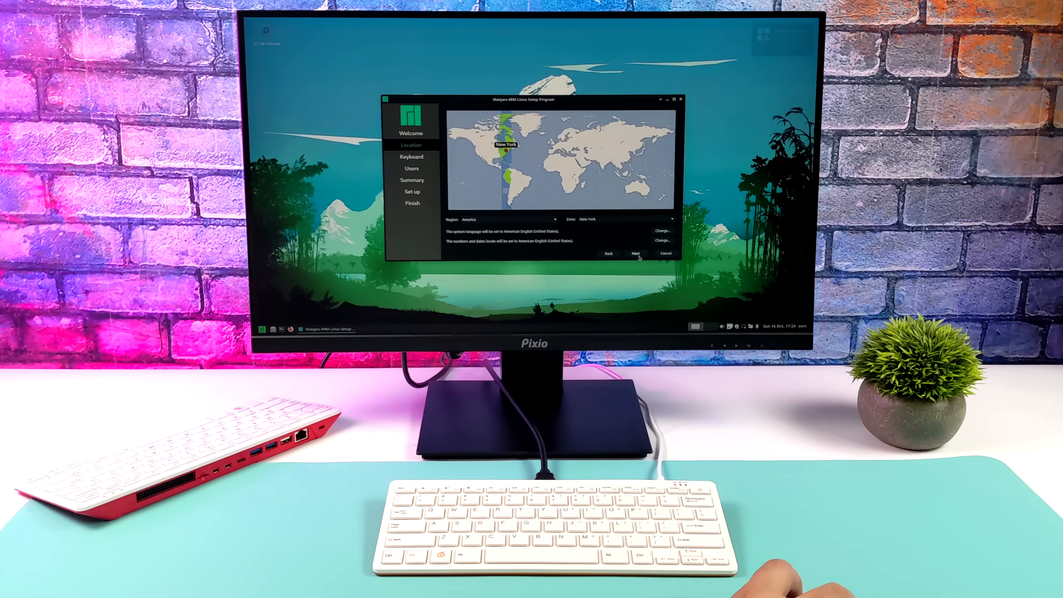
left_click(636, 253)
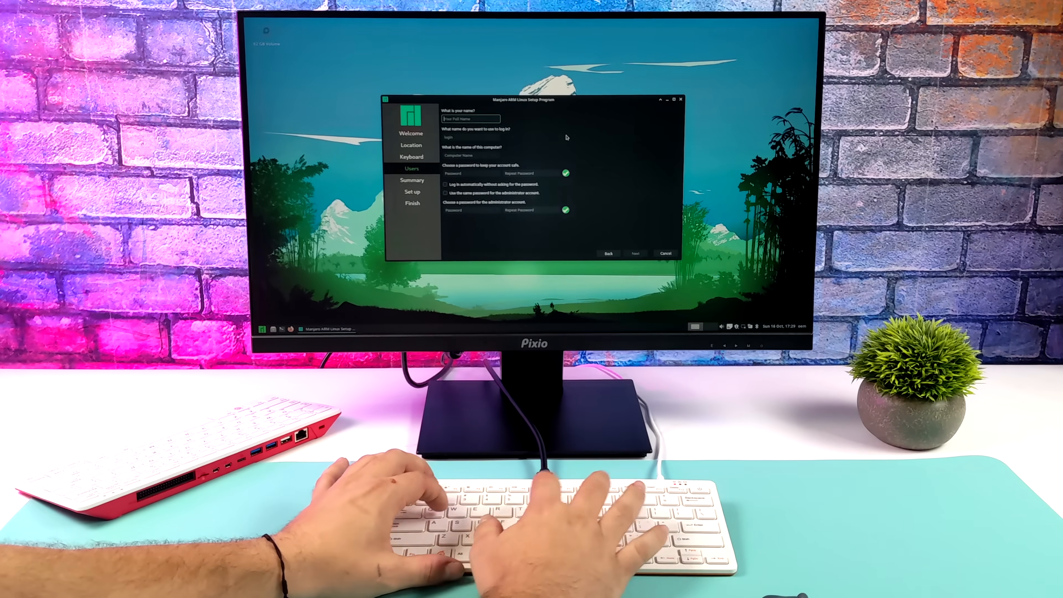
type("eta")
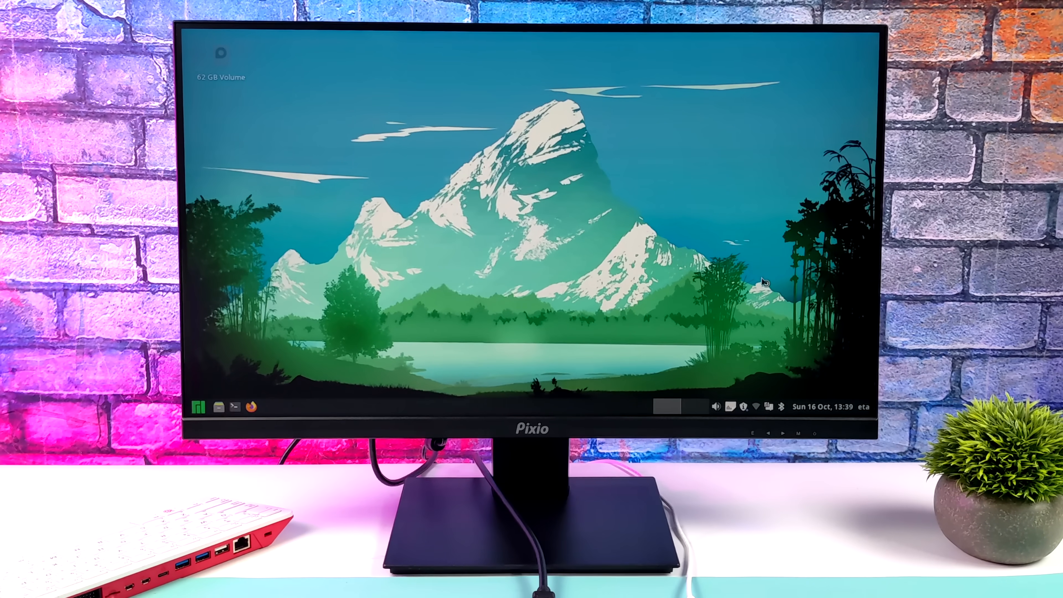
Step: Launch Firefox from the panel and scroll the new tab page down to the Pocket recommendations
left_click(250, 407)
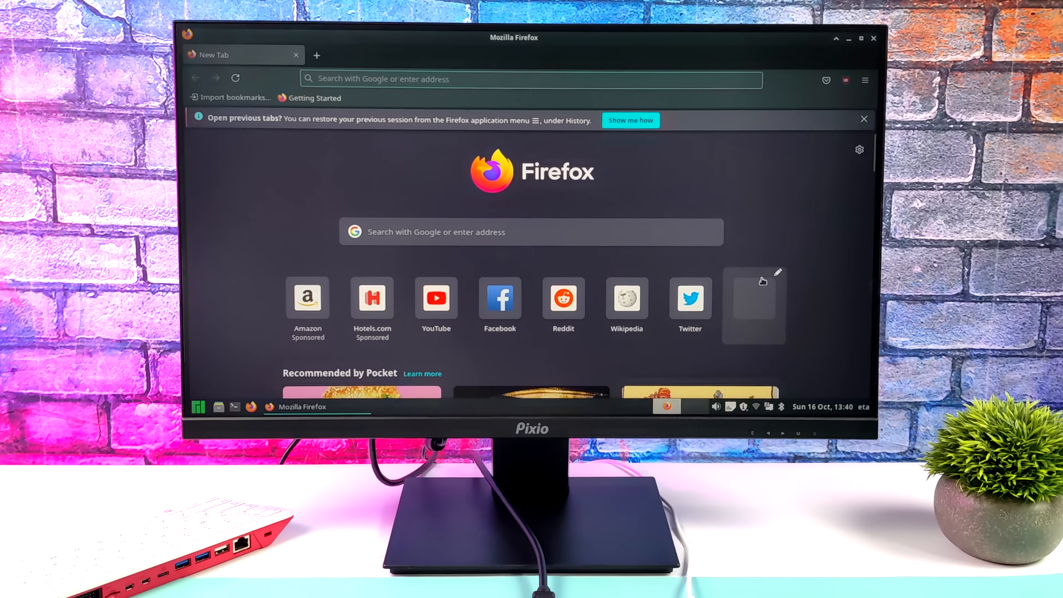
scroll("down", 3)
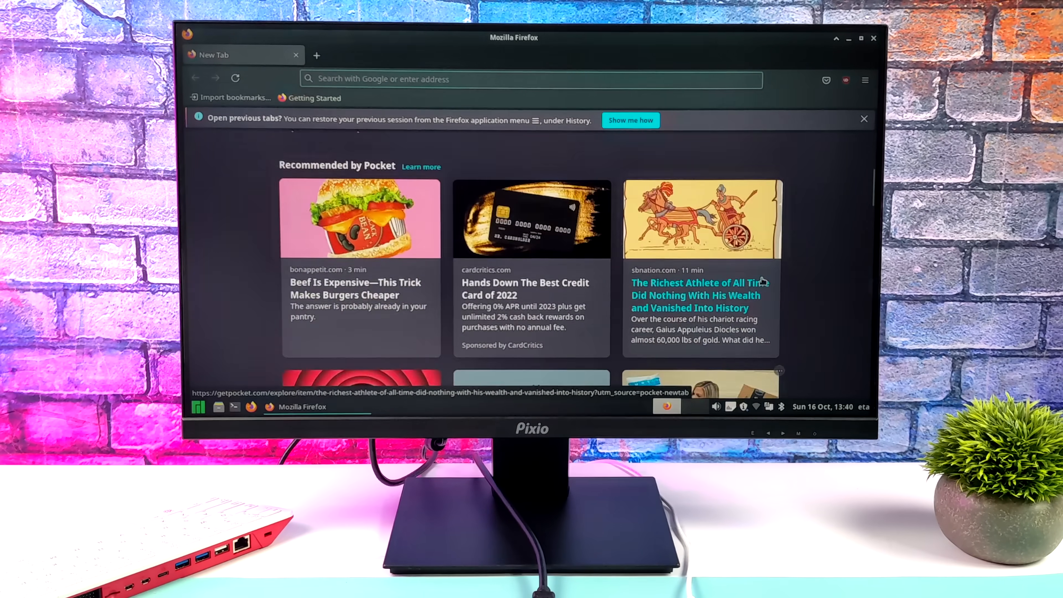
scroll("down", 3)
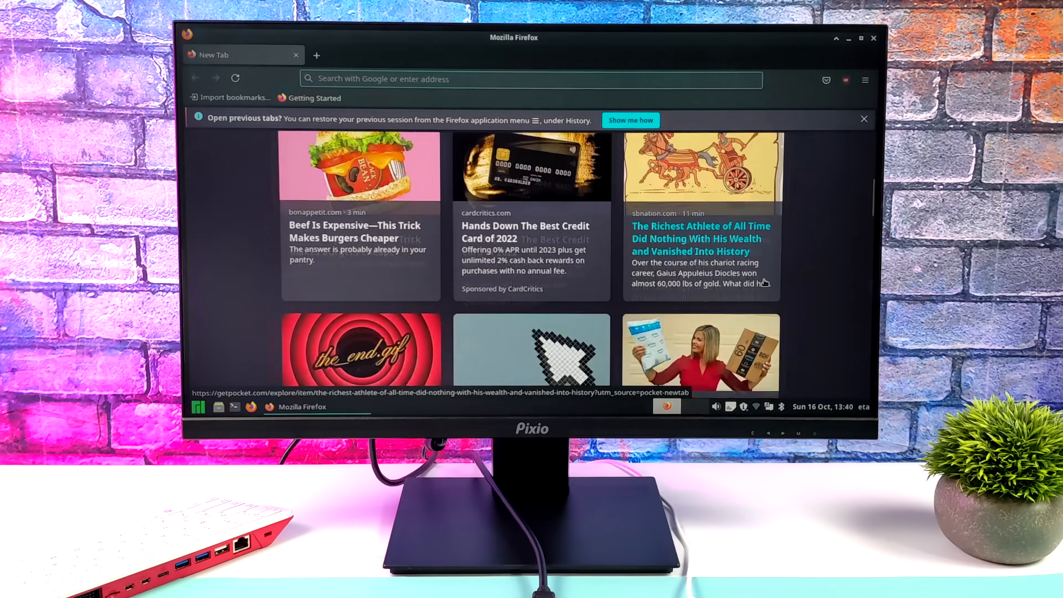
scroll("down", 3)
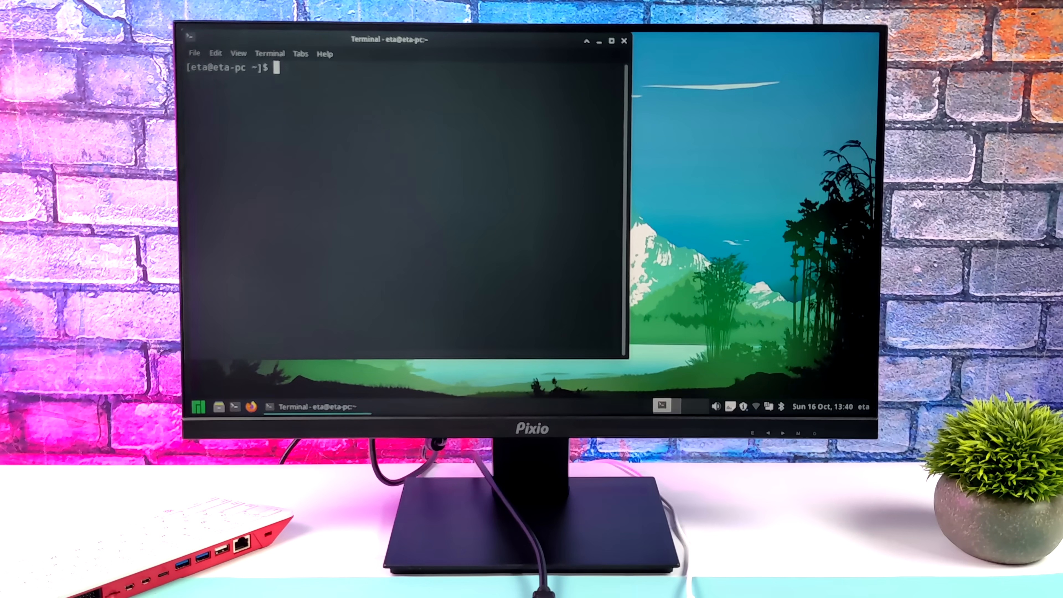
Step: Run neofetch to show the Manjaro ARM aarch64 summary for the Orange Pi 800, then close the terminal
type("neo")
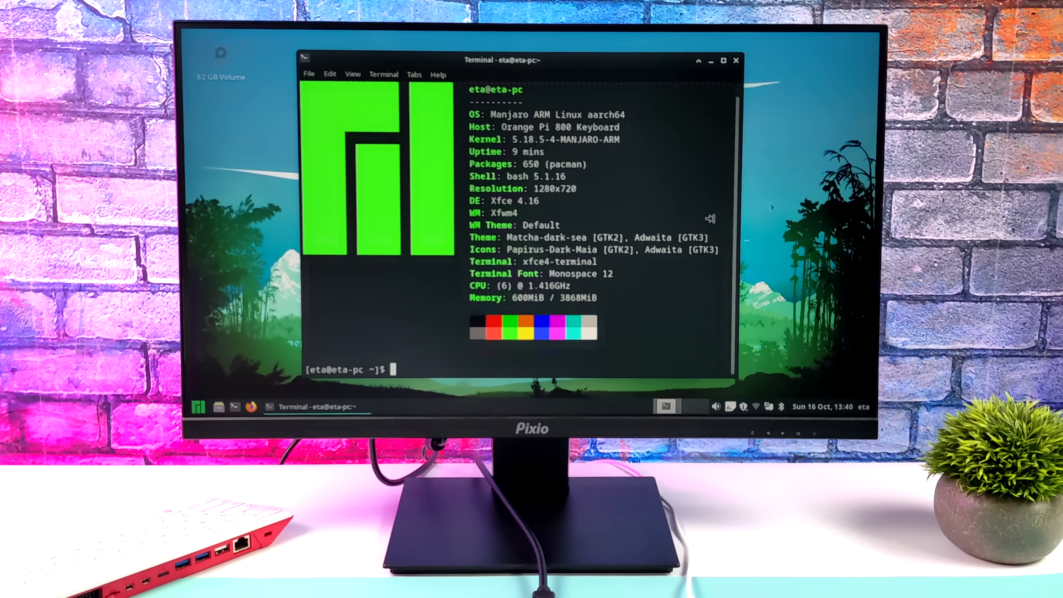
left_click(712, 61)
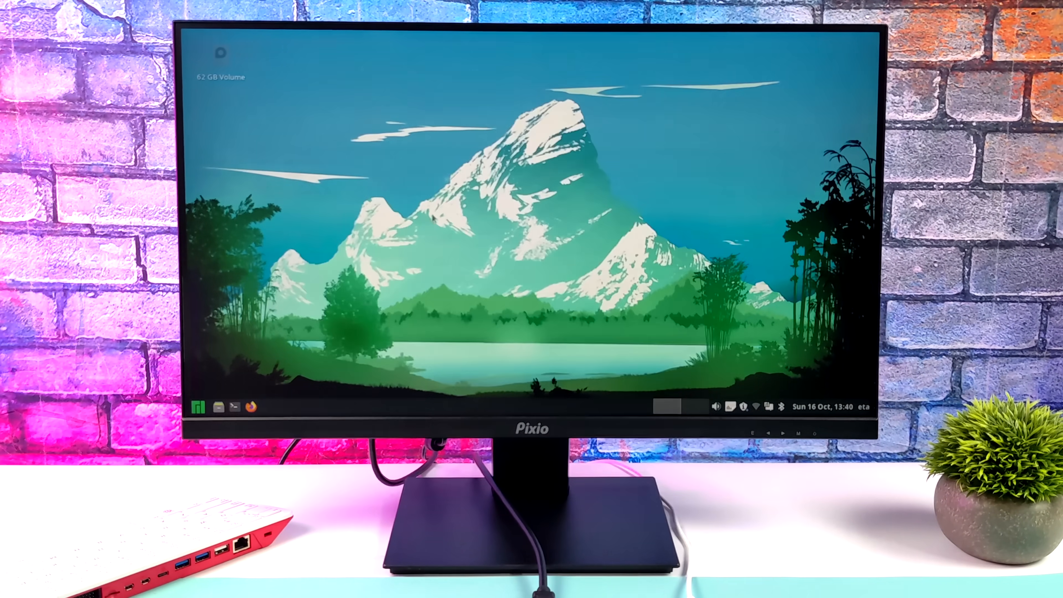
Step: Browse All Applications in the Whisker Menu, then search 'sof' to launch Add/Remove Software
left_click(200, 409)
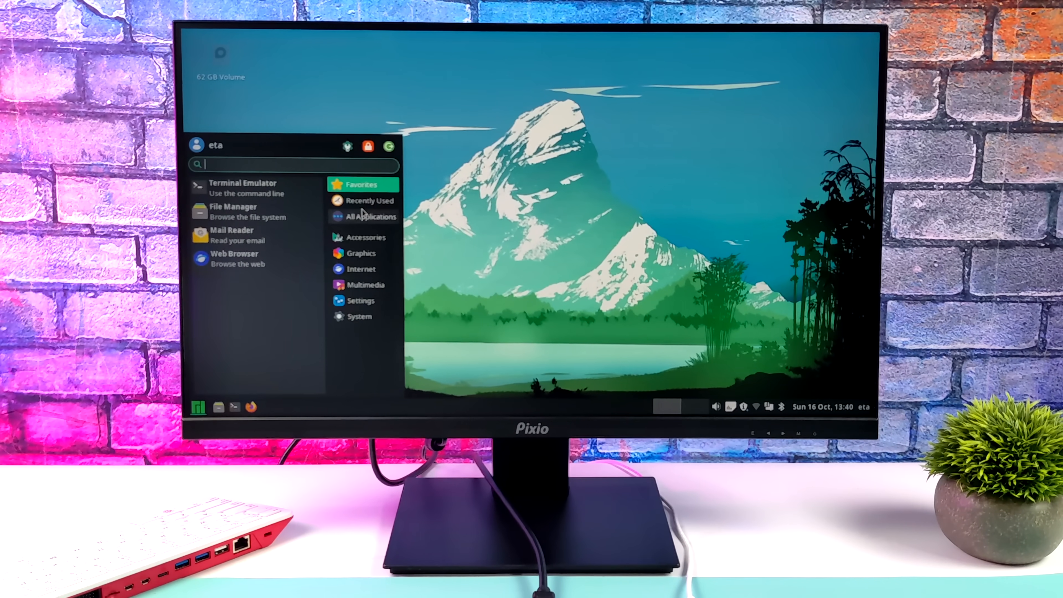
left_click(364, 216)
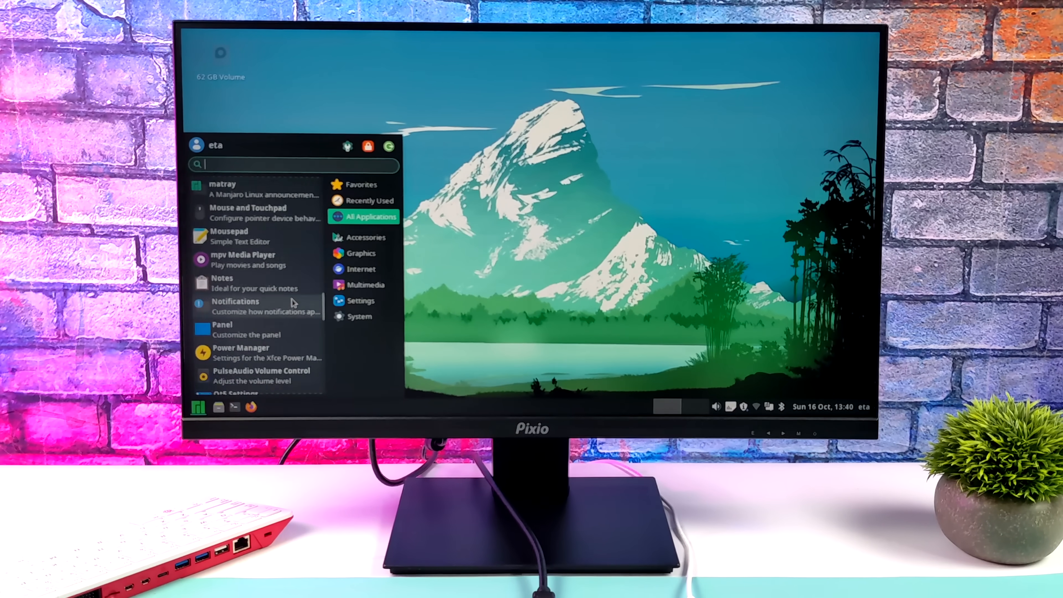
scroll("down", 3)
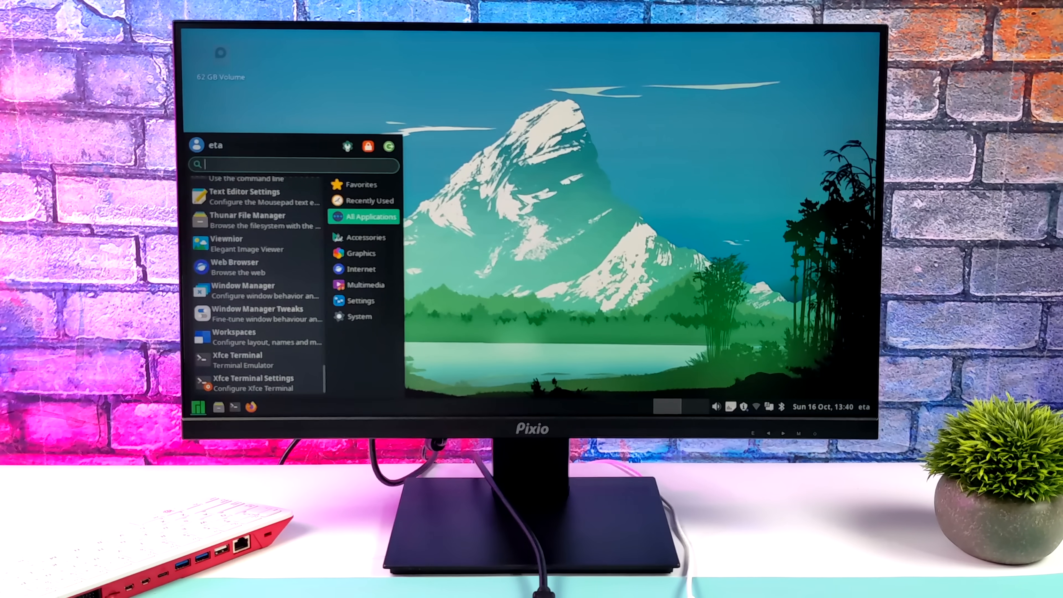
type("sof")
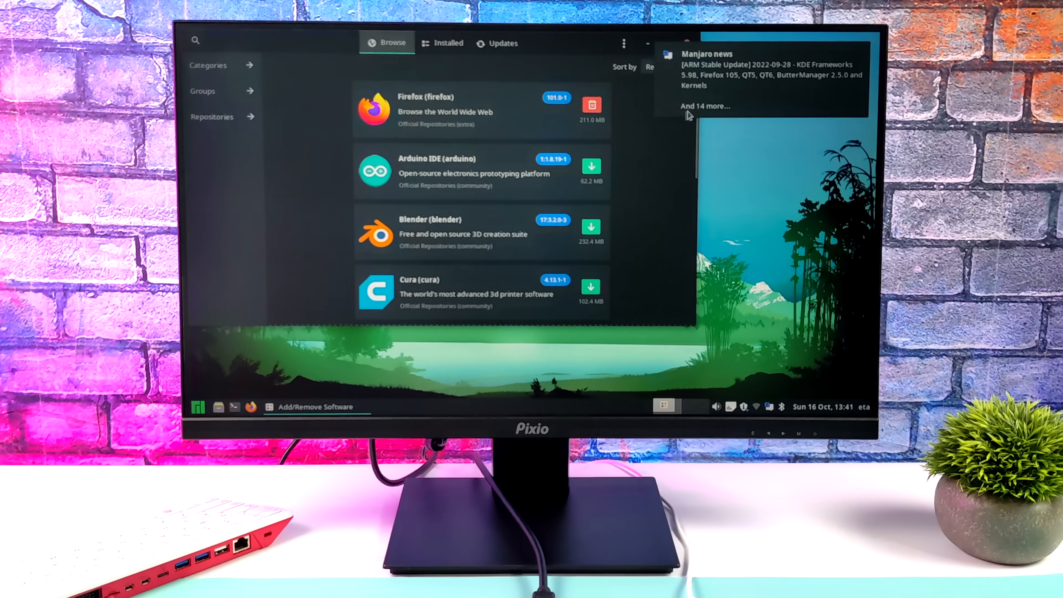
Step: Scroll Pamac's Browse list to the RetroArch, Shotwell, Telegram and VLC featured packages
scroll("down", 3)
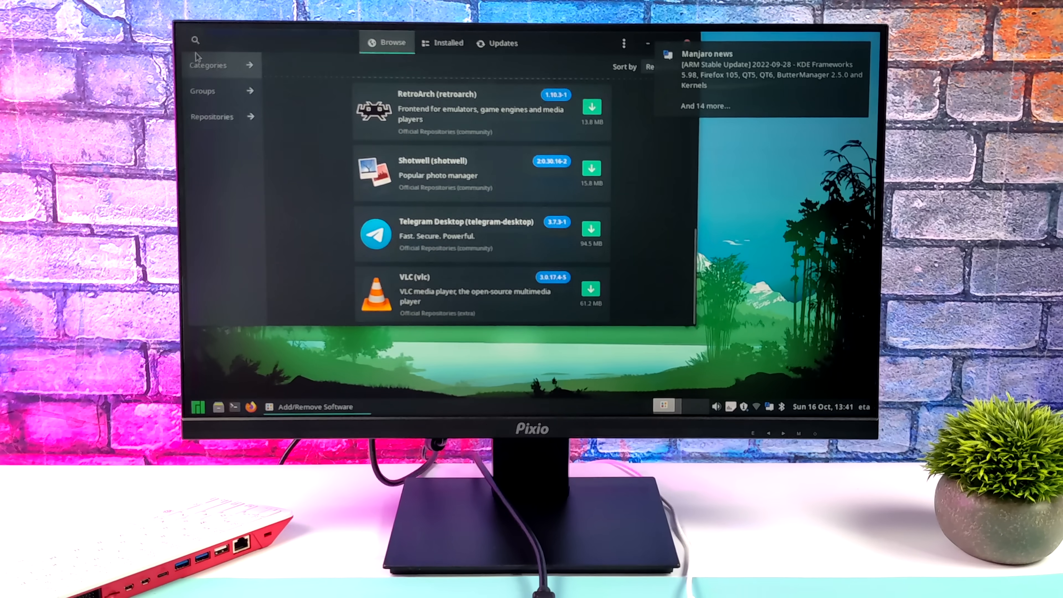
left_click(210, 65)
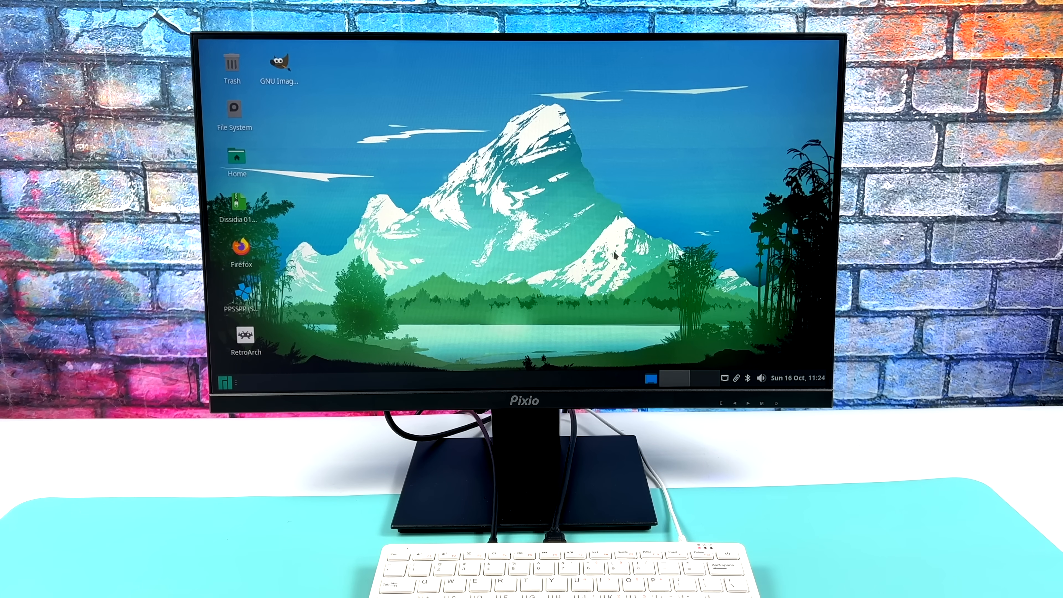
mouse_move(722, 383)
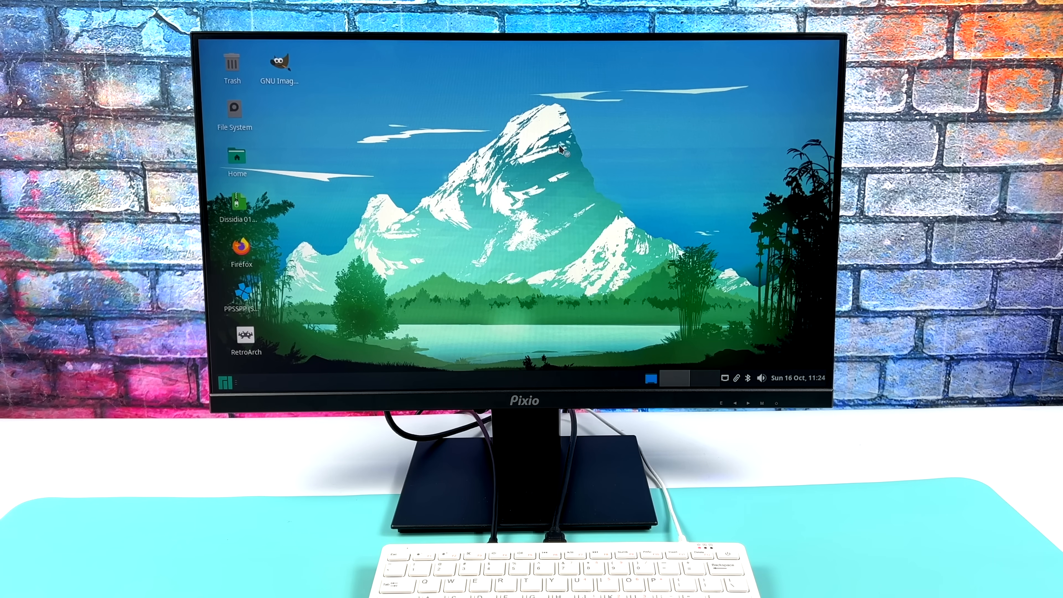
Step: Launch Firefox from its desktop icon so it loads the Manjaro website
double_click(241, 248)
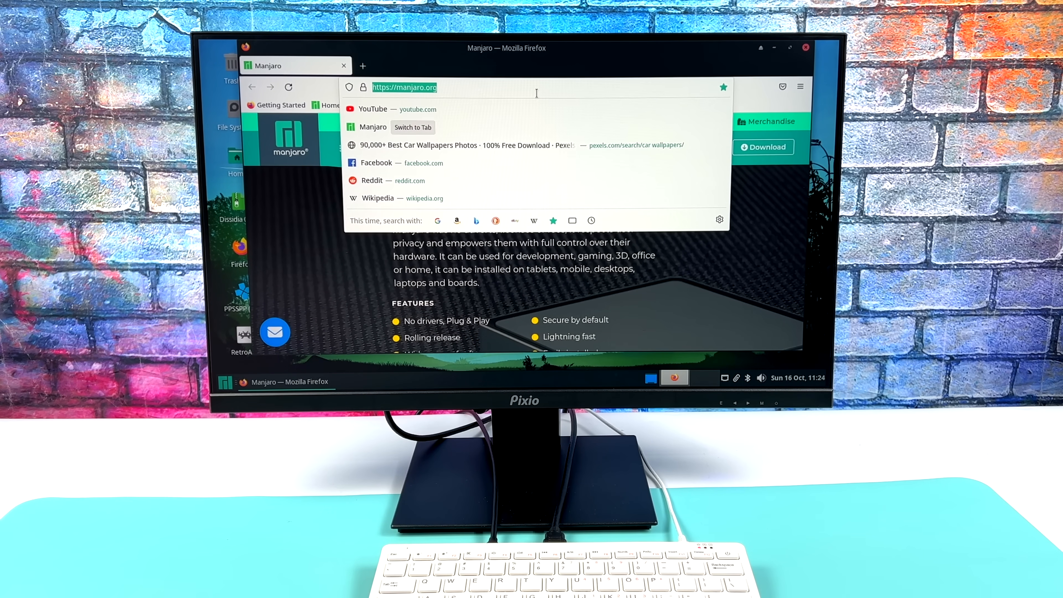
Step: Visit the Orange Pi 800 product page, zoom it out twice and scroll through it
type("pi800.html")
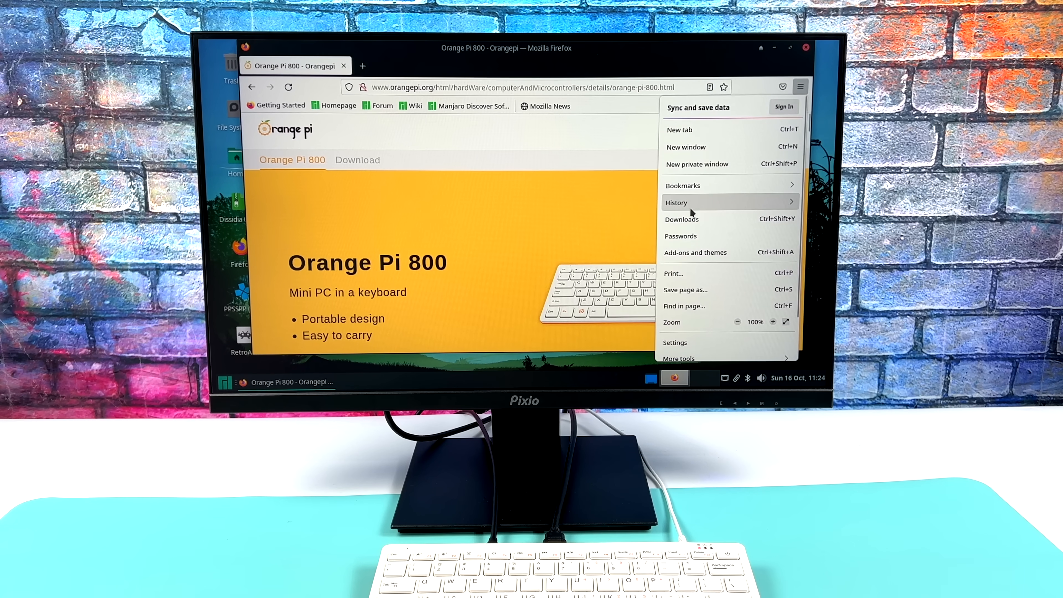
left_click(737, 322)
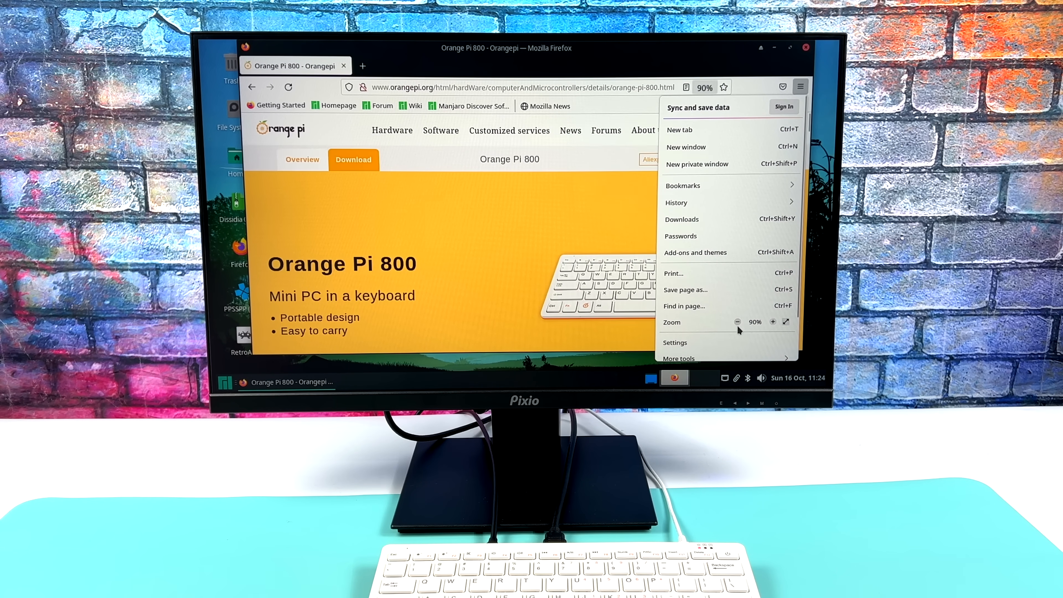
left_click(737, 322)
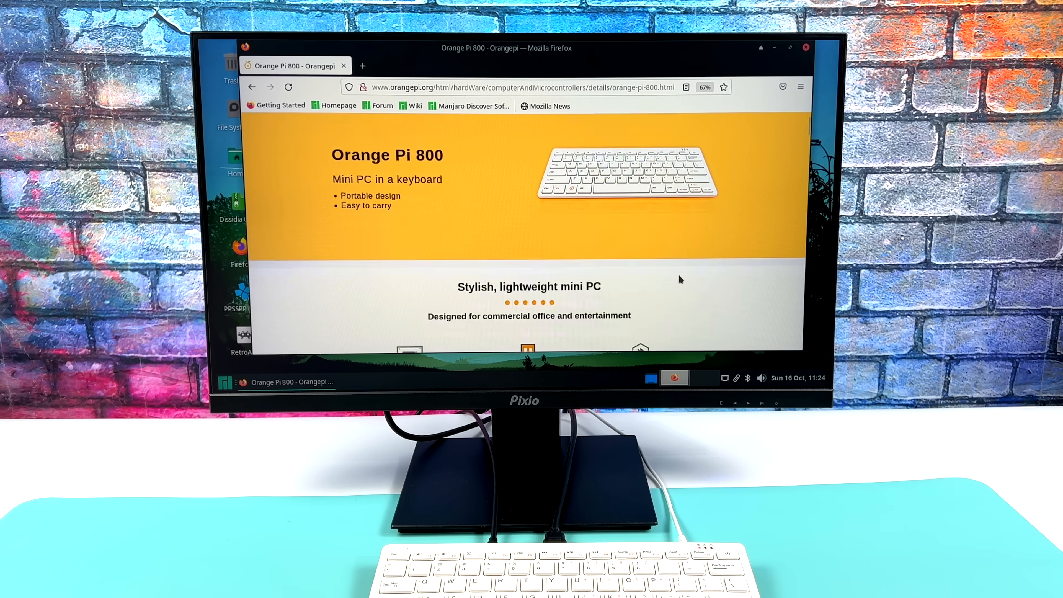
scroll("down", 3)
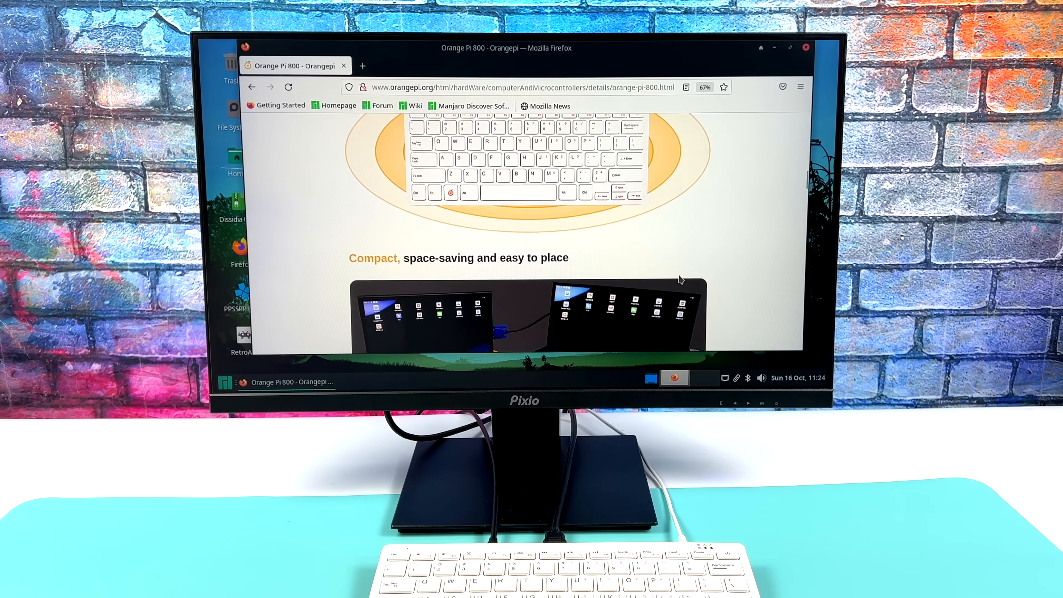
scroll("down", 3)
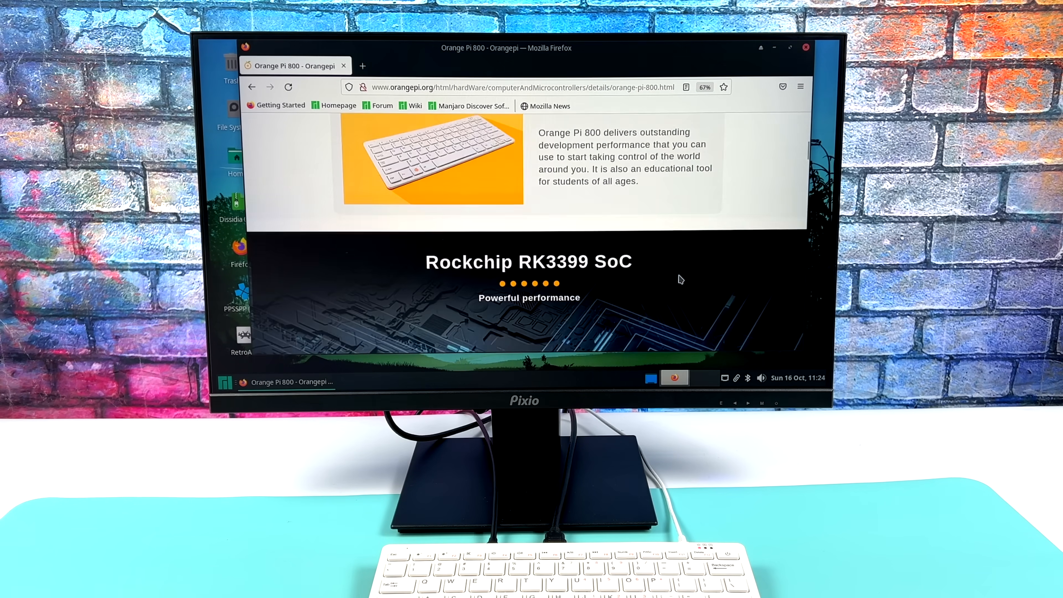
scroll("up", 3)
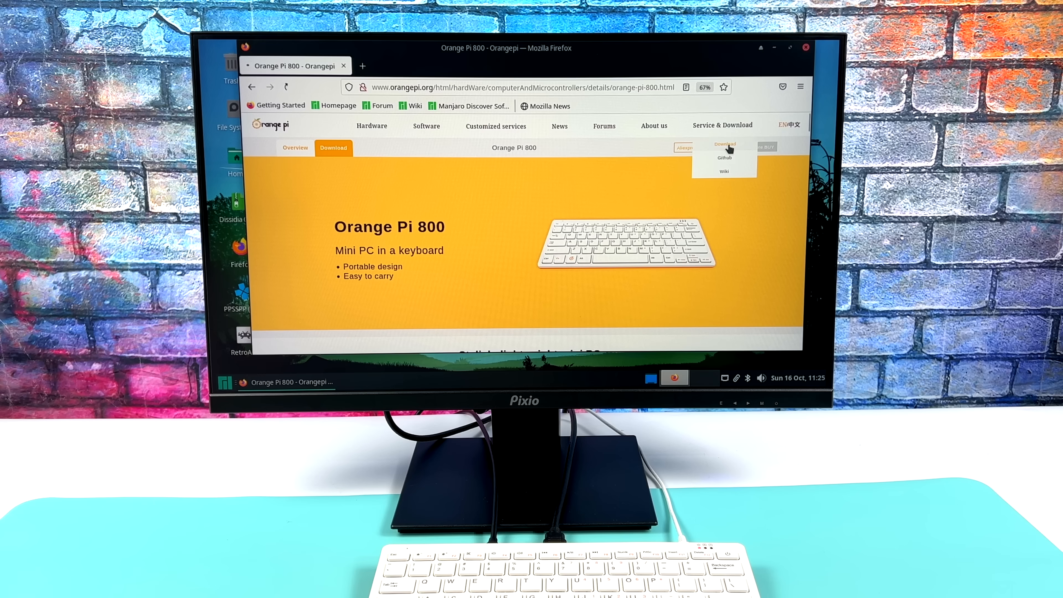
Step: Go to the Orange Pi Downloads page and scroll down its listings
left_click(725, 144)
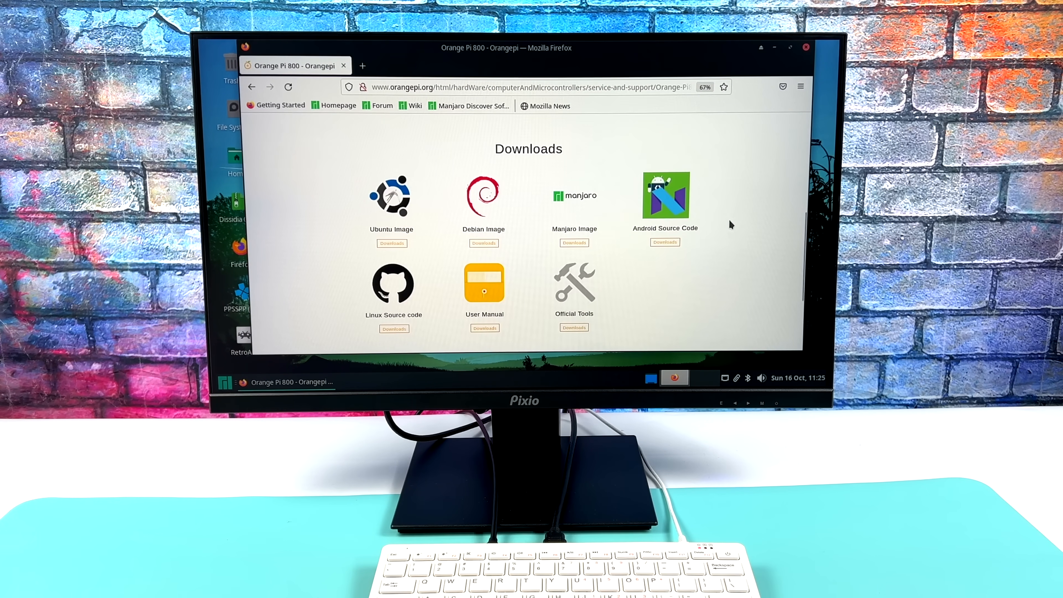
mouse_move(759, 197)
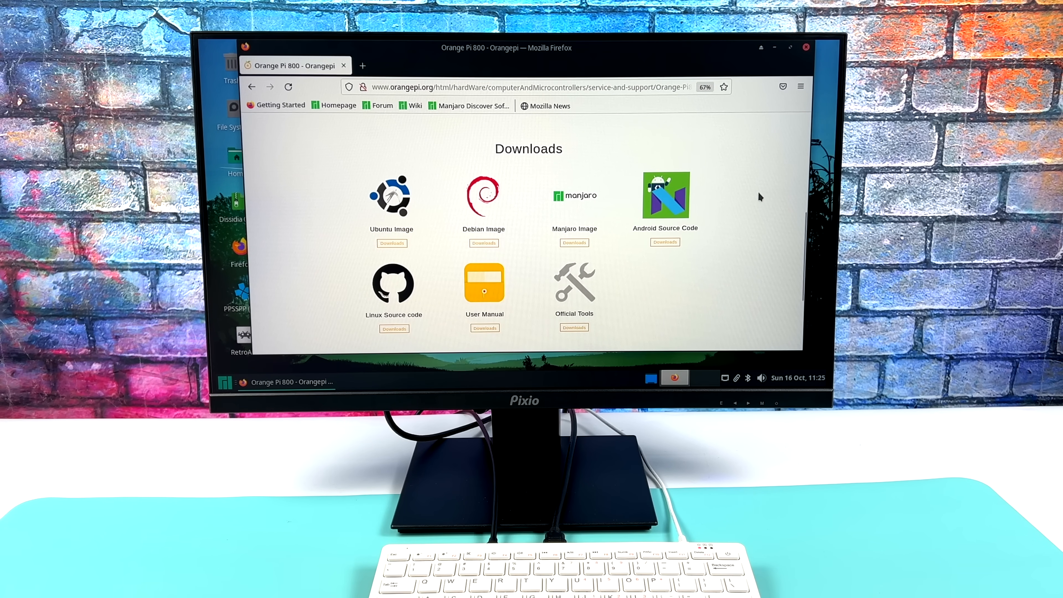
mouse_move(377, 143)
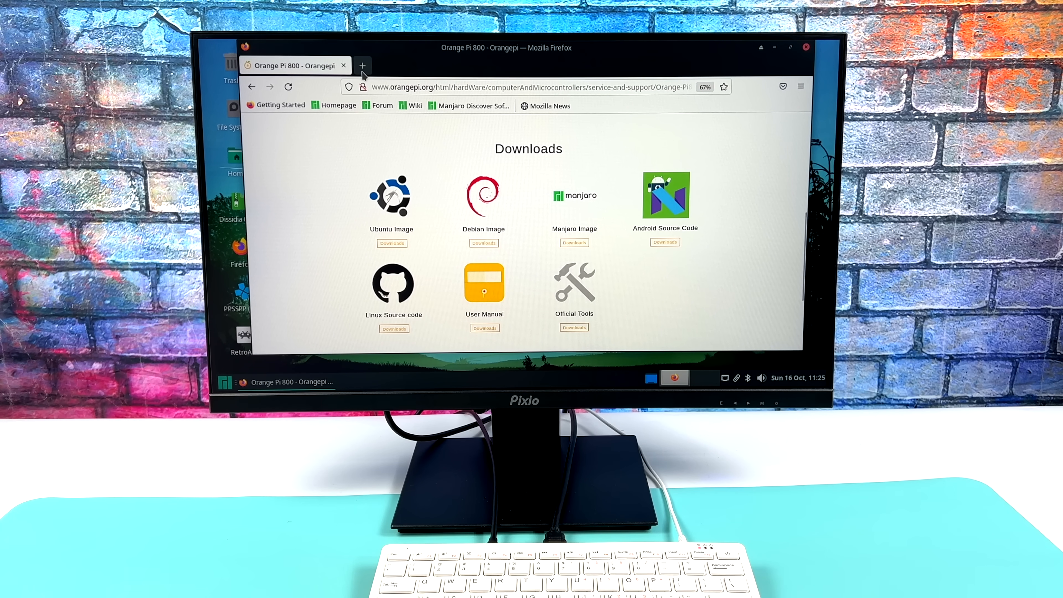
mouse_move(362, 66)
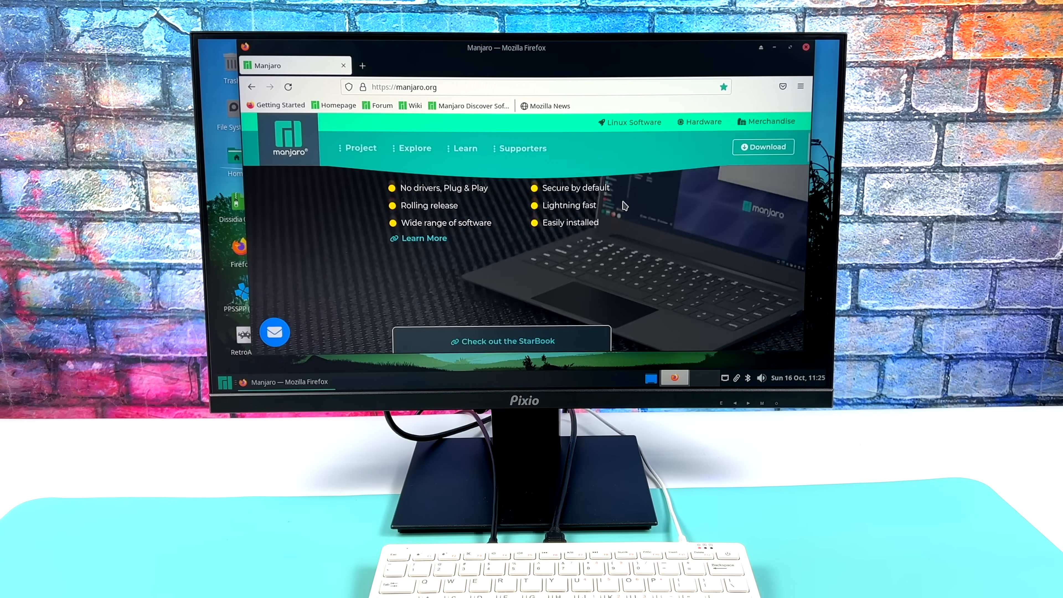
scroll("down", 3)
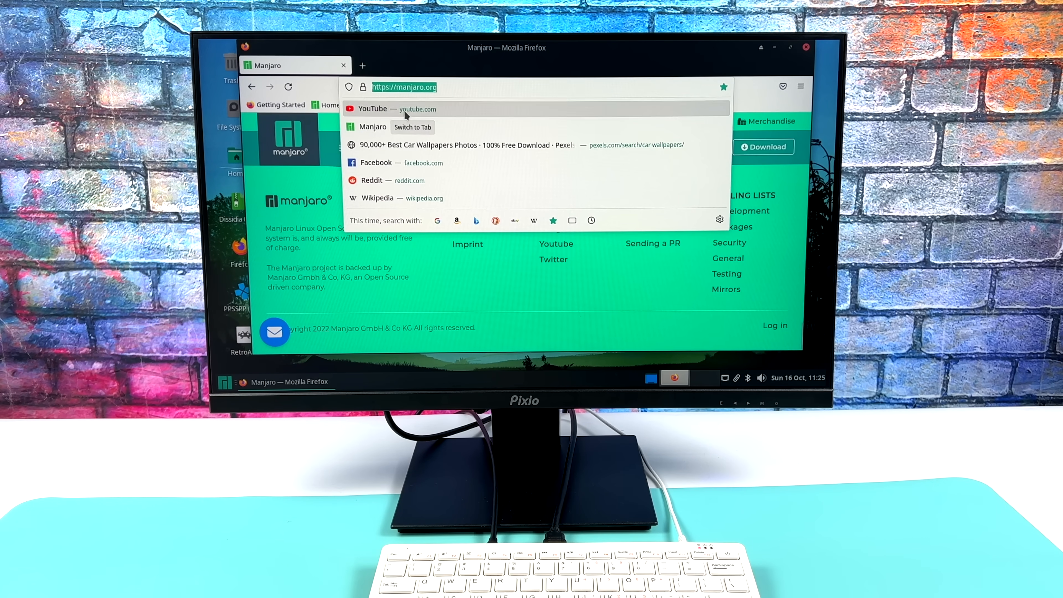
Step: Go to YouTube, search '4k demo' and scroll to the LG OLED Ink Art 4K HDR 60fps video
left_click(372, 108)
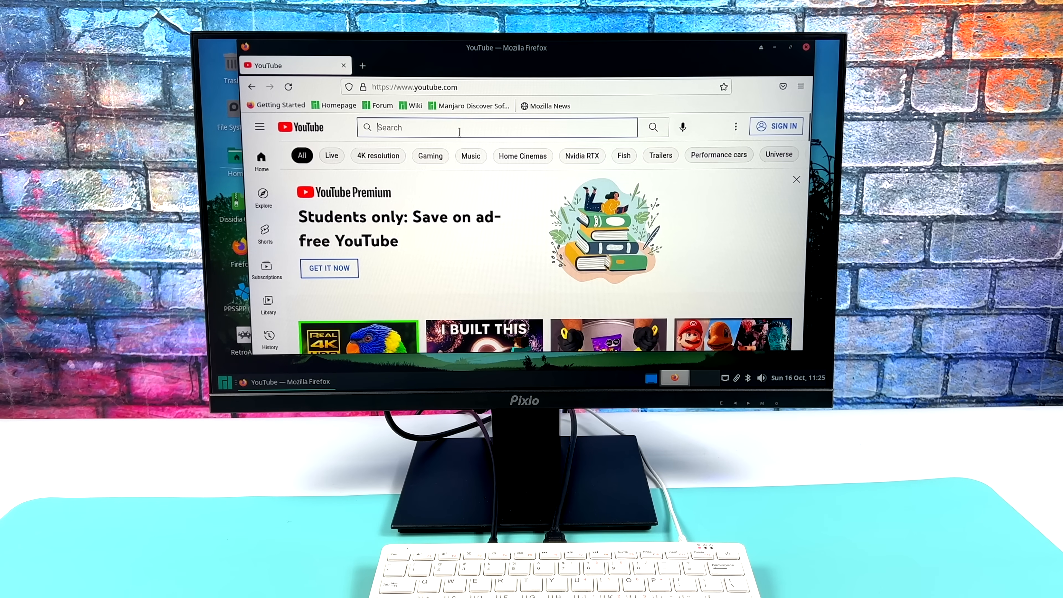
type("4k demo")
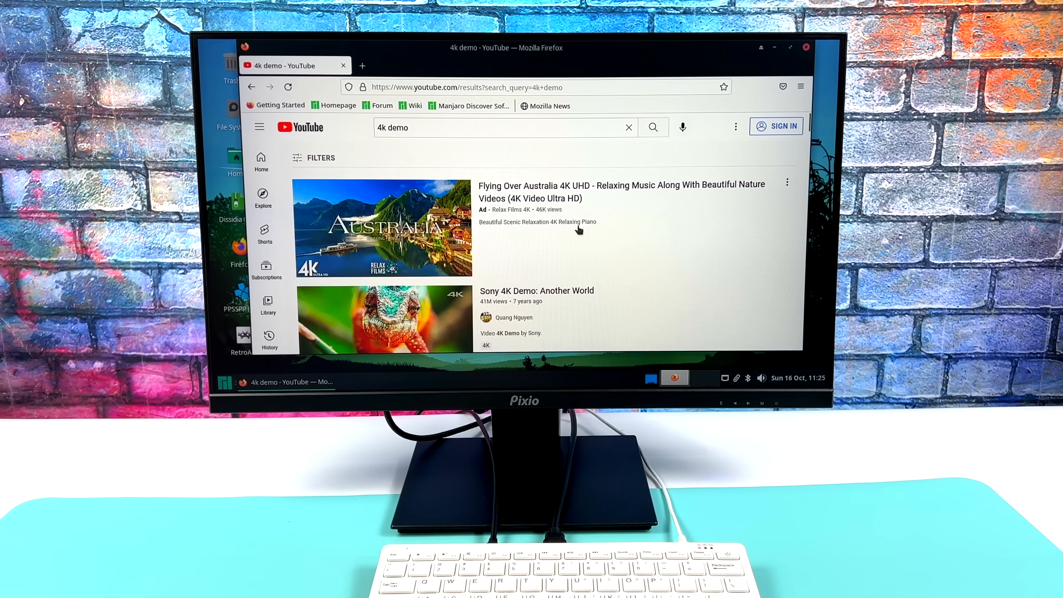
scroll("down", 3)
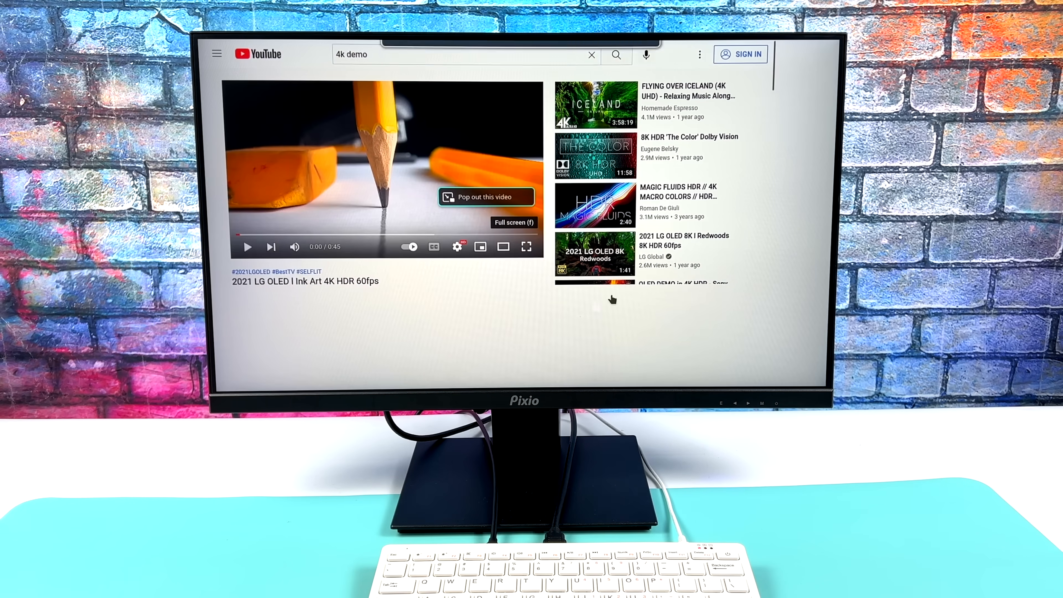
Step: Play the Ink Art video full screen, switch its quality from 2160p60 to 1080p60 and resume playback
left_click(526, 246)
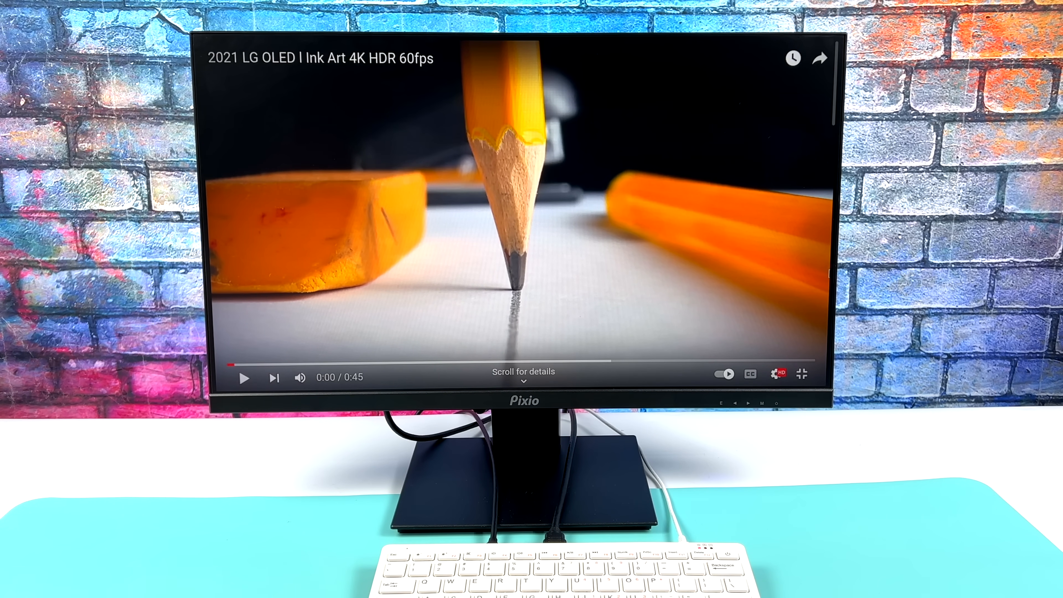
left_click(775, 374)
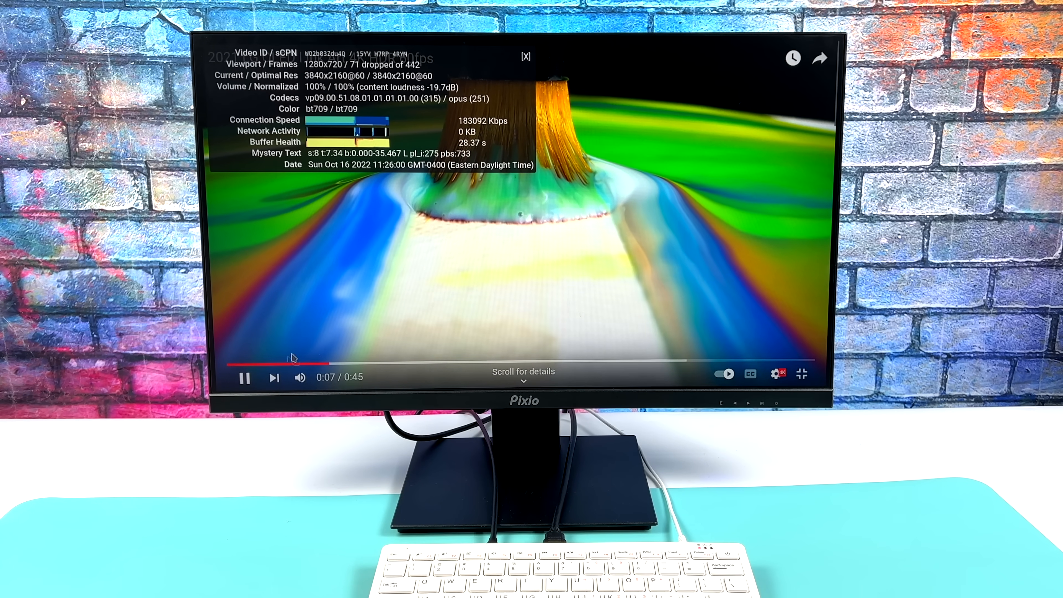
left_click(776, 374)
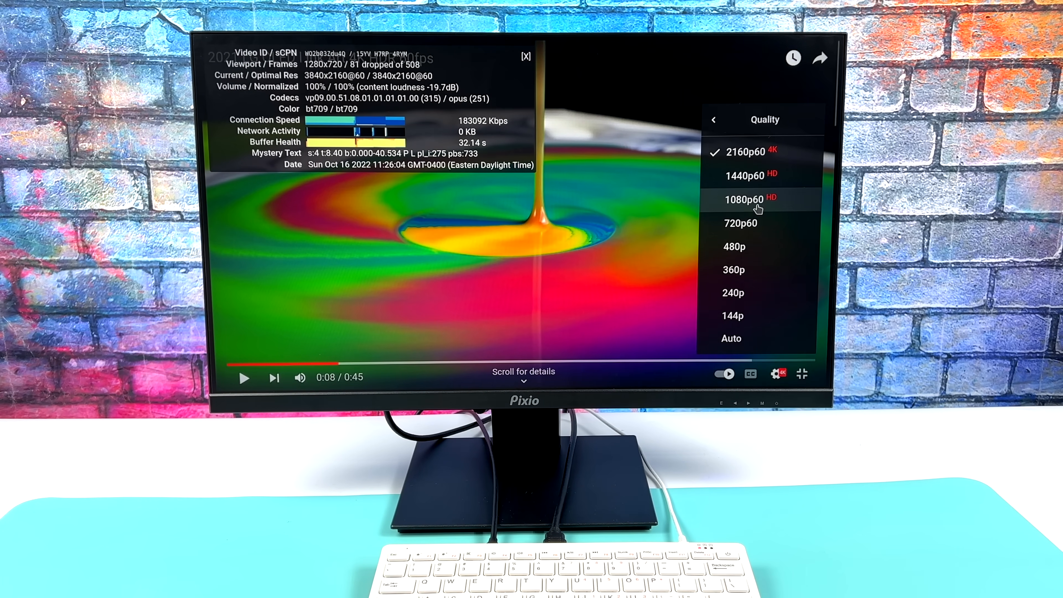
left_click(744, 199)
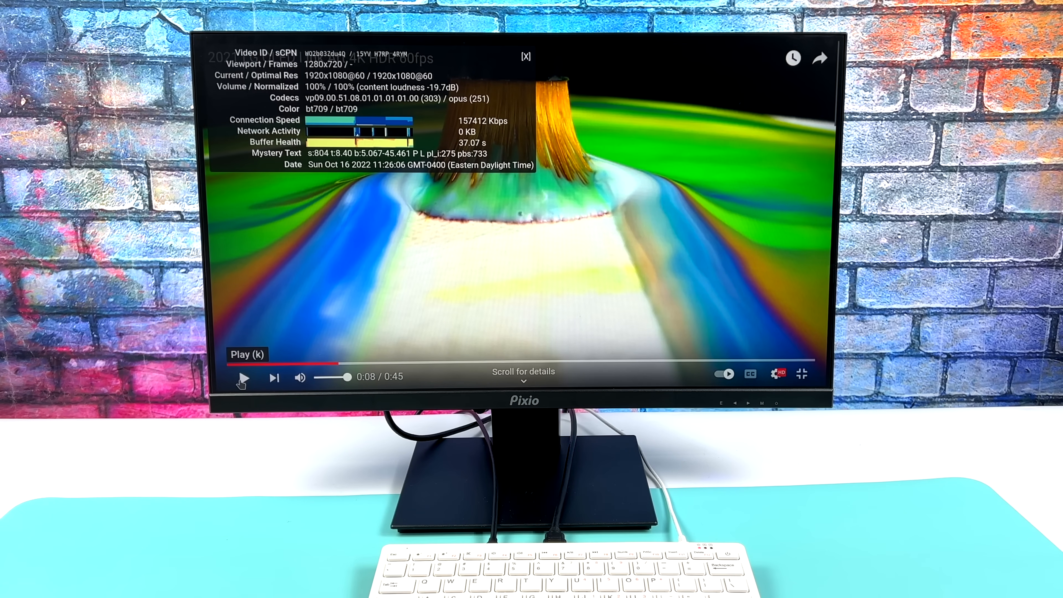
left_click(244, 382)
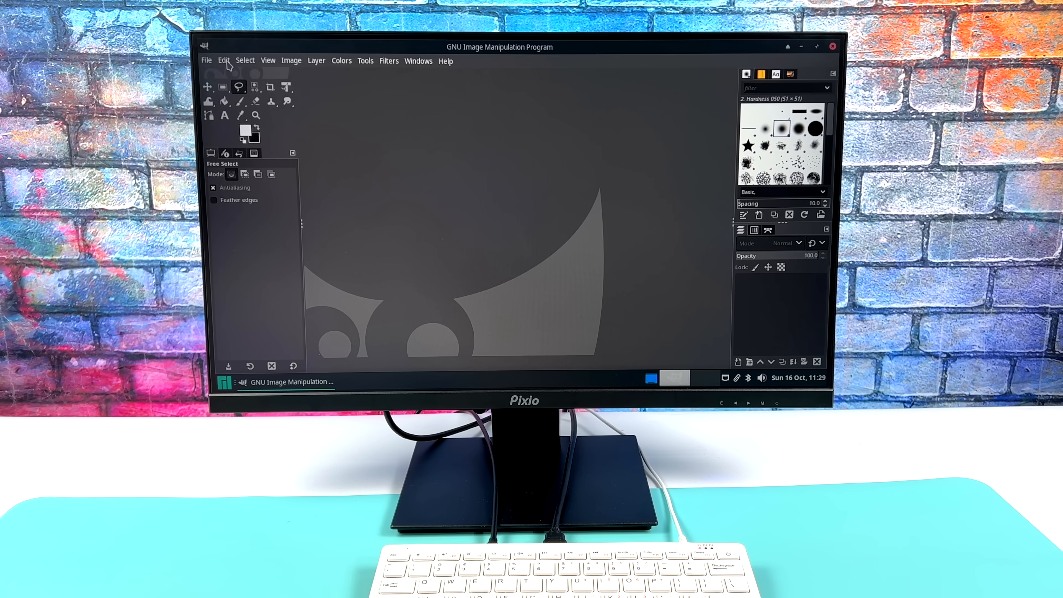
Step: Open the orange sports car photo pexels-pixabay-39501.jpg in GIMP
left_click(206, 60)
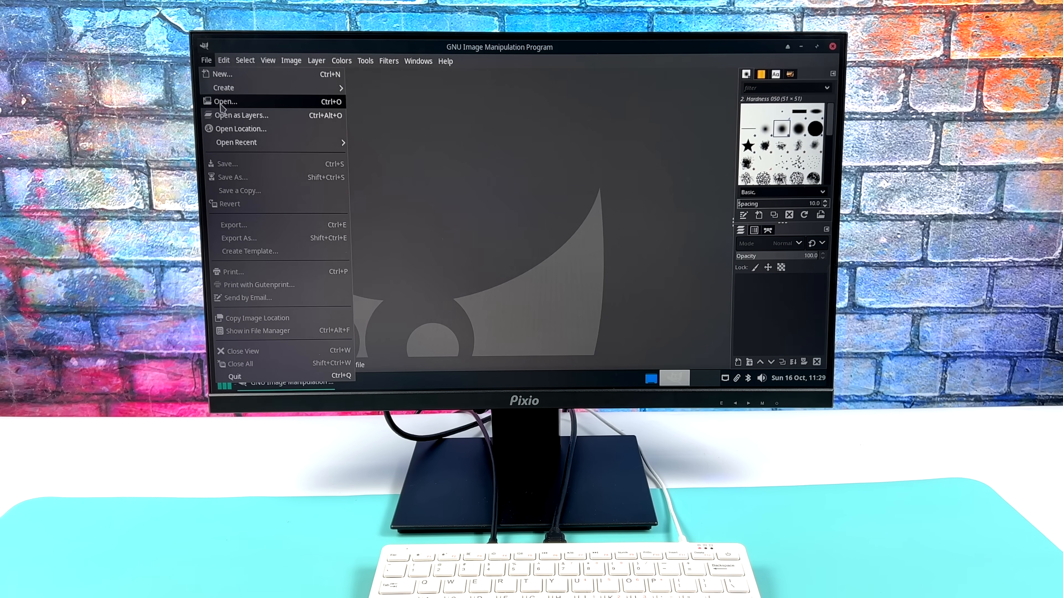
left_click(226, 102)
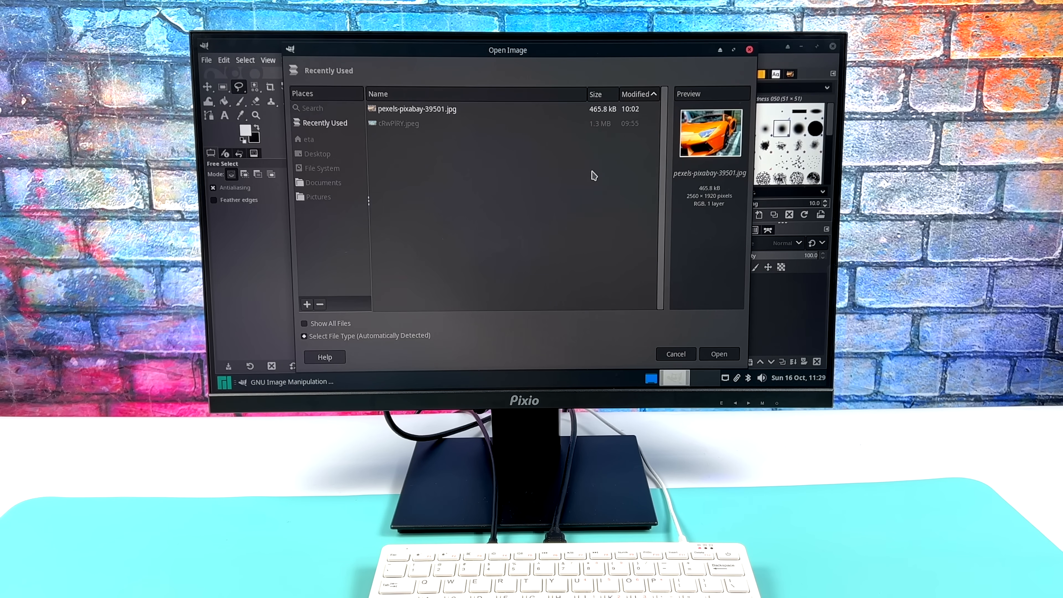
left_click(719, 354)
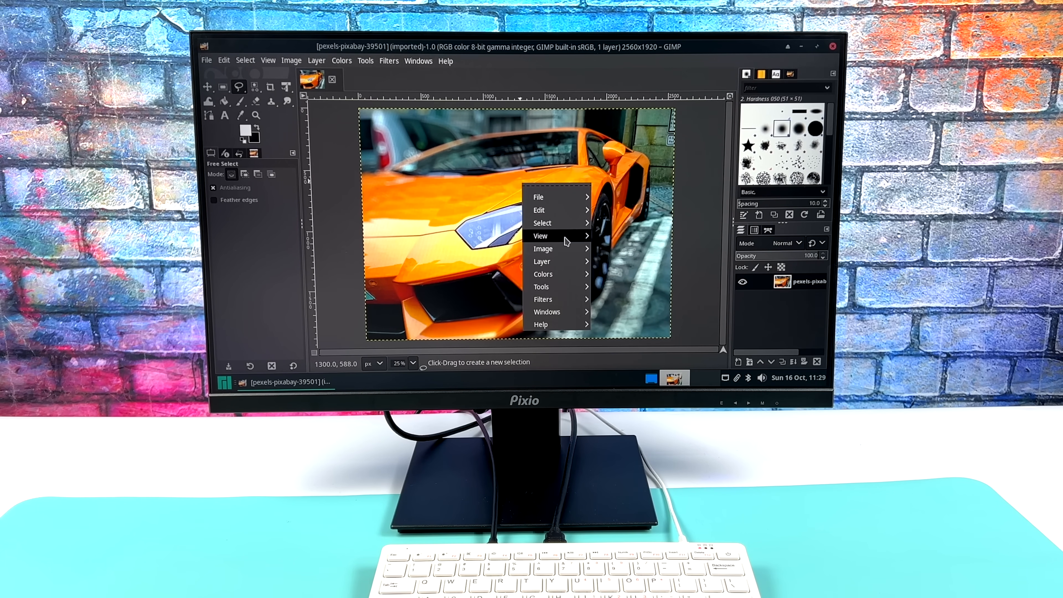
Step: Apply a Lens Blur filter to the car photo from the Filters > Blur menu
left_click(543, 299)
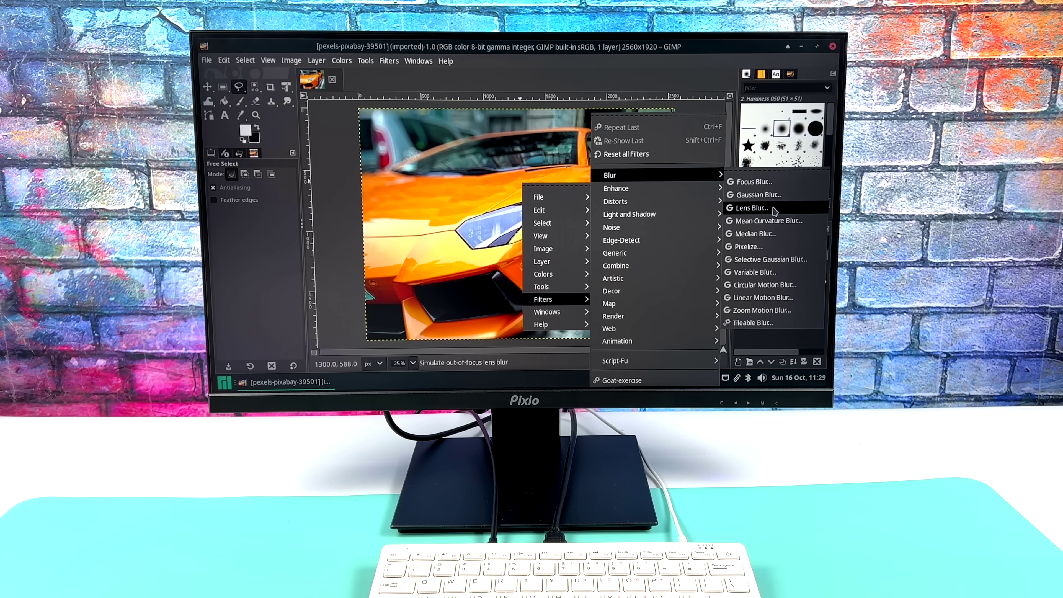
left_click(750, 208)
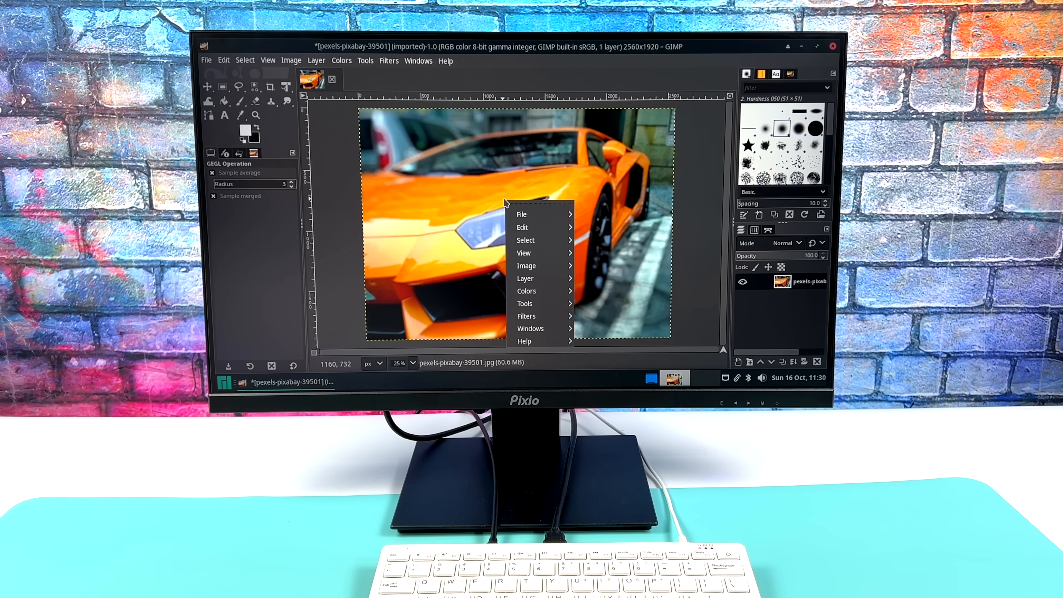
left_click(526, 278)
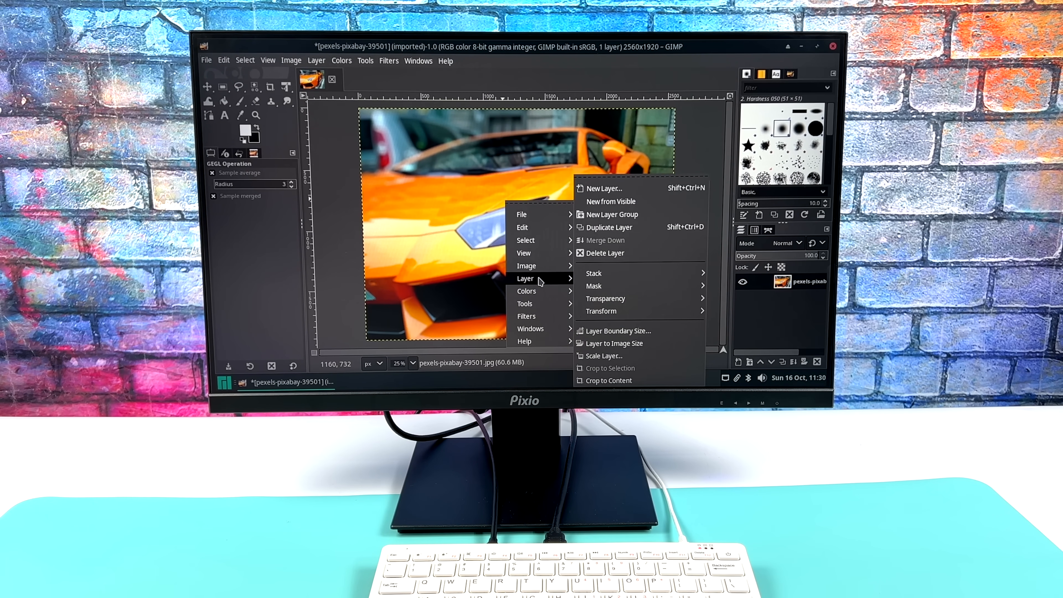
left_click(525, 316)
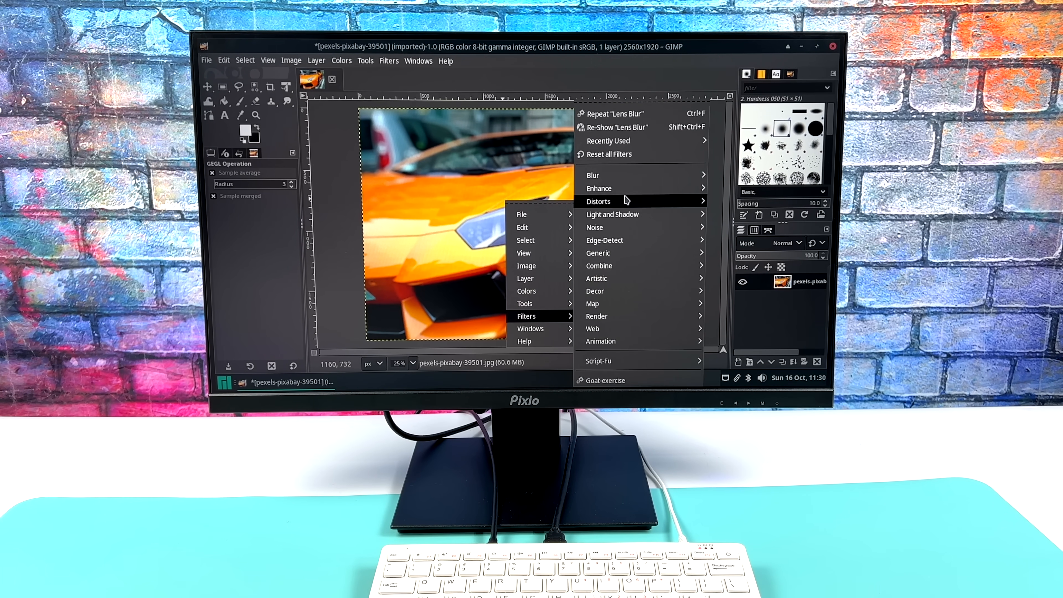
mouse_move(593, 175)
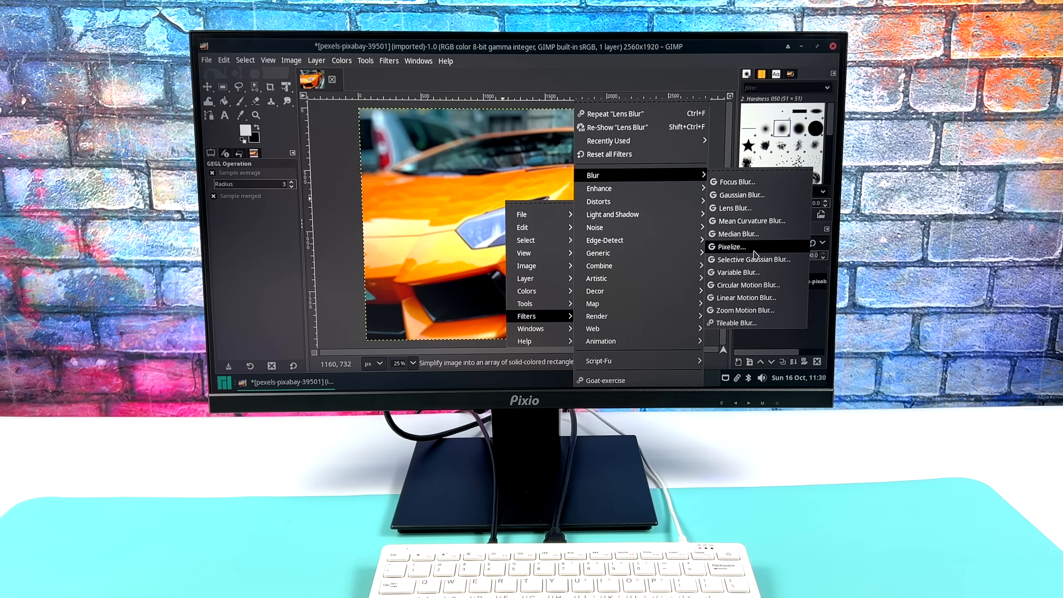
left_click(732, 247)
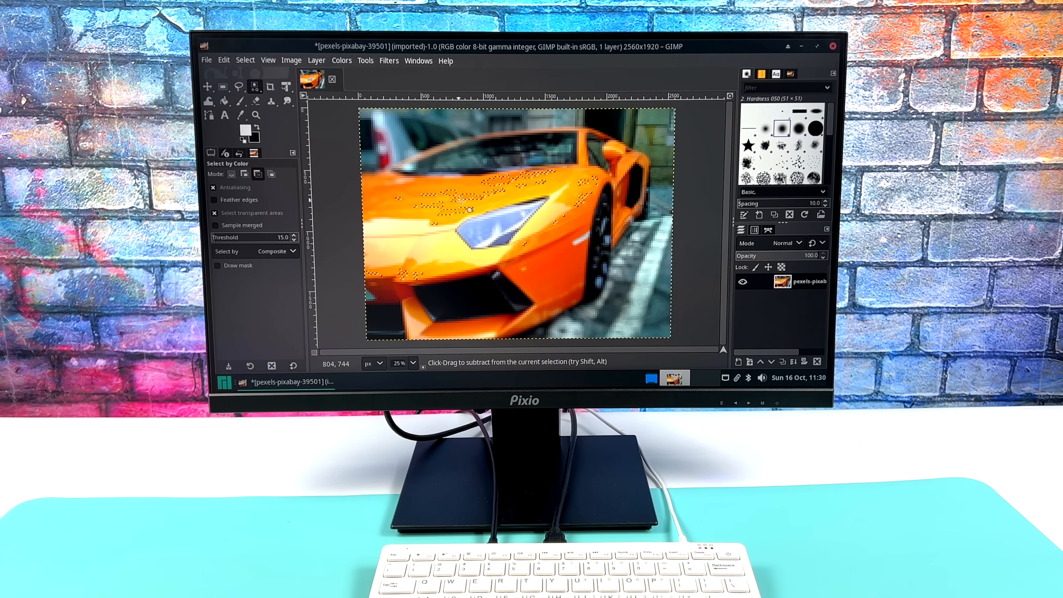
key("ctrl+c")
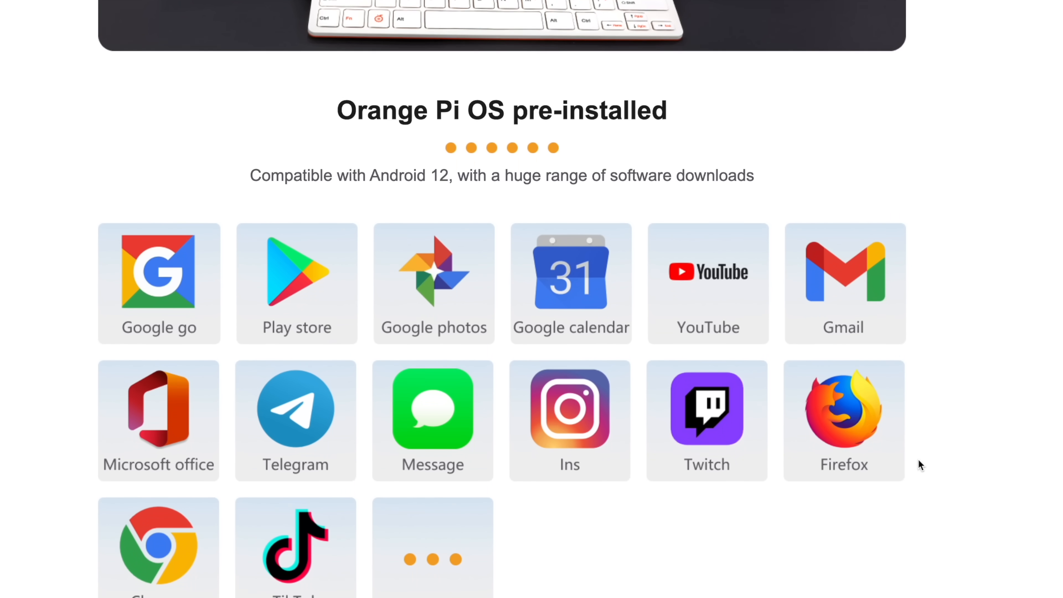
Step: Scroll the Orange Pi 800 page down past Fewer wires to the Product parameter table (RK3399, 4GB RAM, 64GB eMMC)
scroll("down", 3)
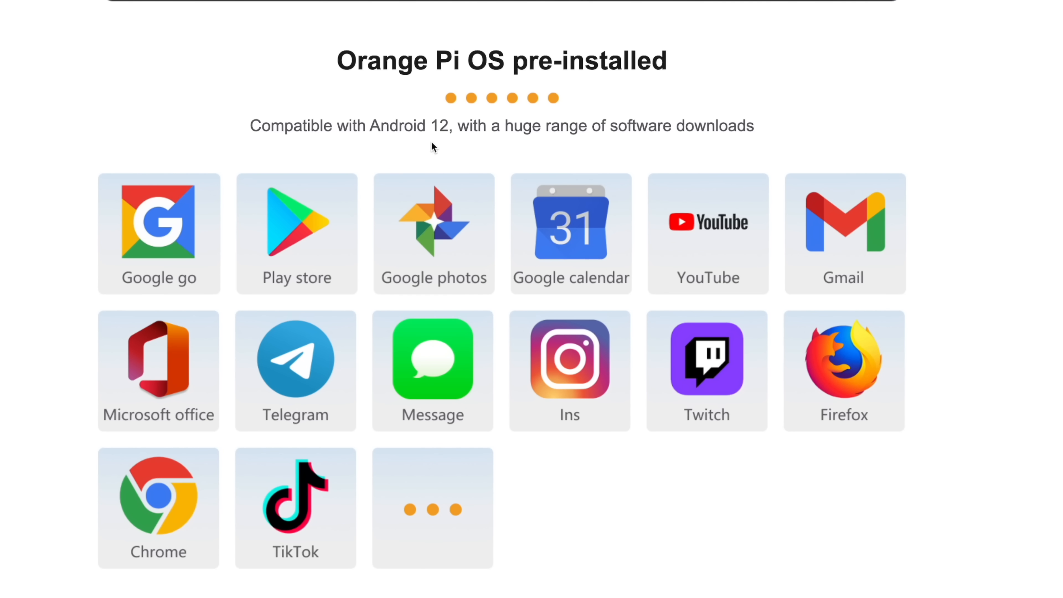
scroll("down", 3)
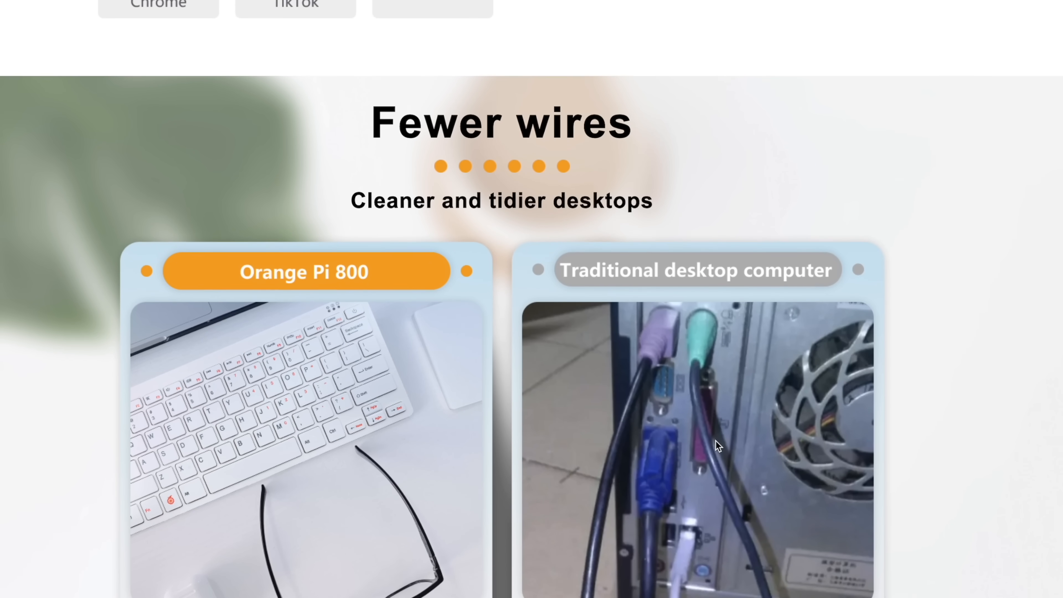
scroll("down", 3)
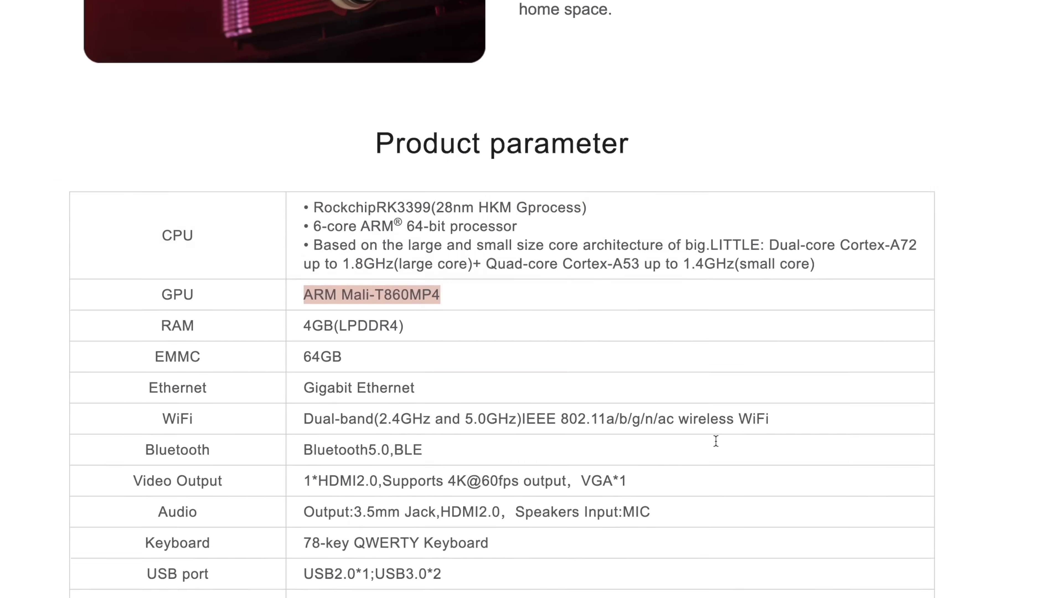